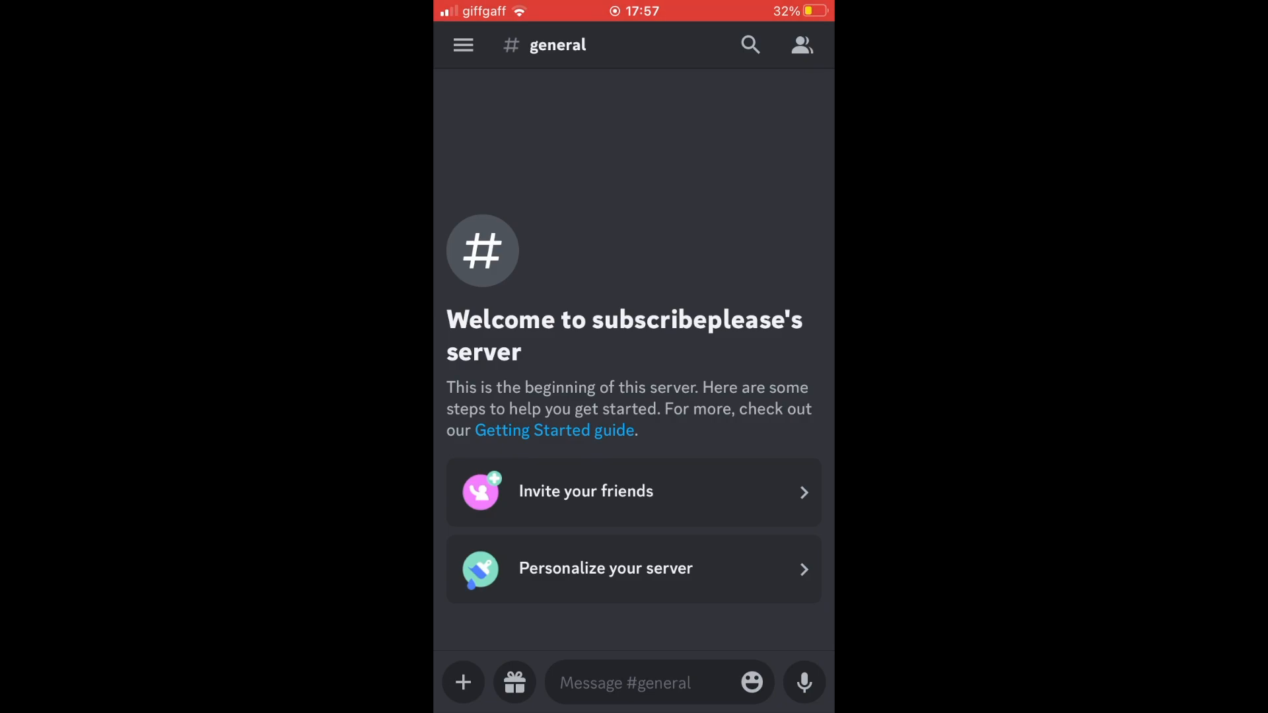
# Post '# please like and subscribe' in #general so it renders as large header text.
pyautogui.click(639, 682)
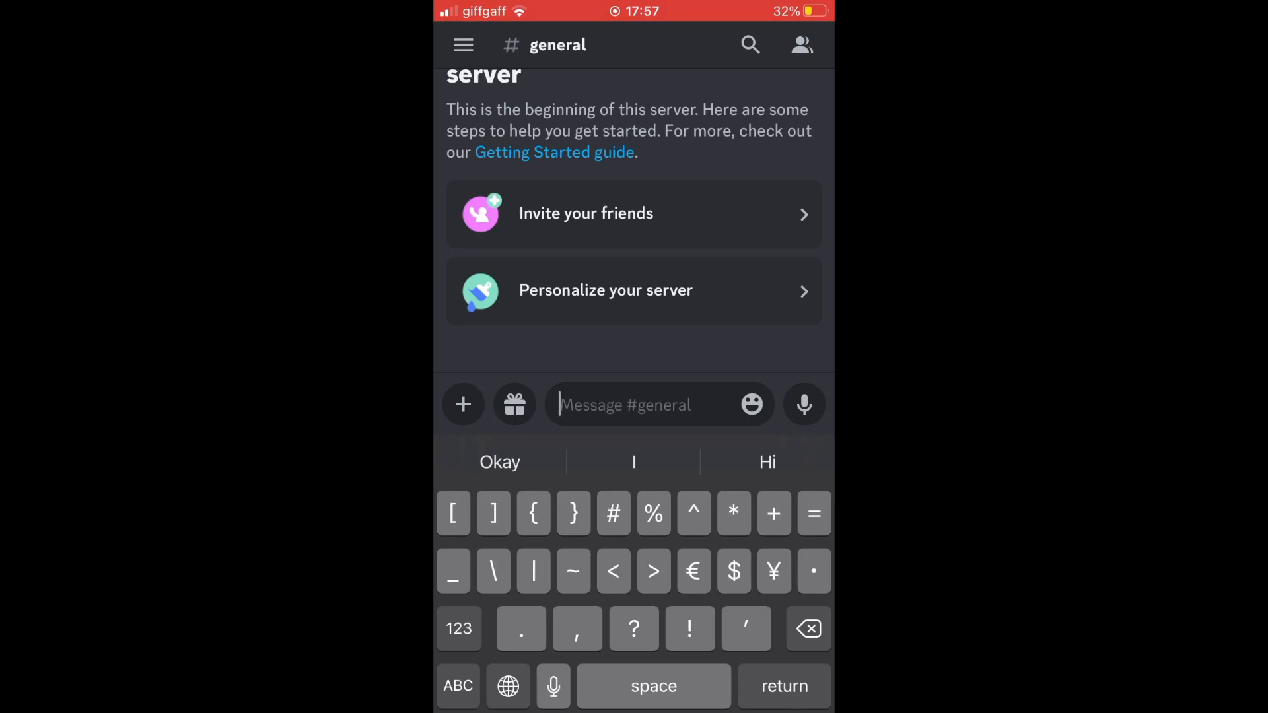
pyautogui.write('#')
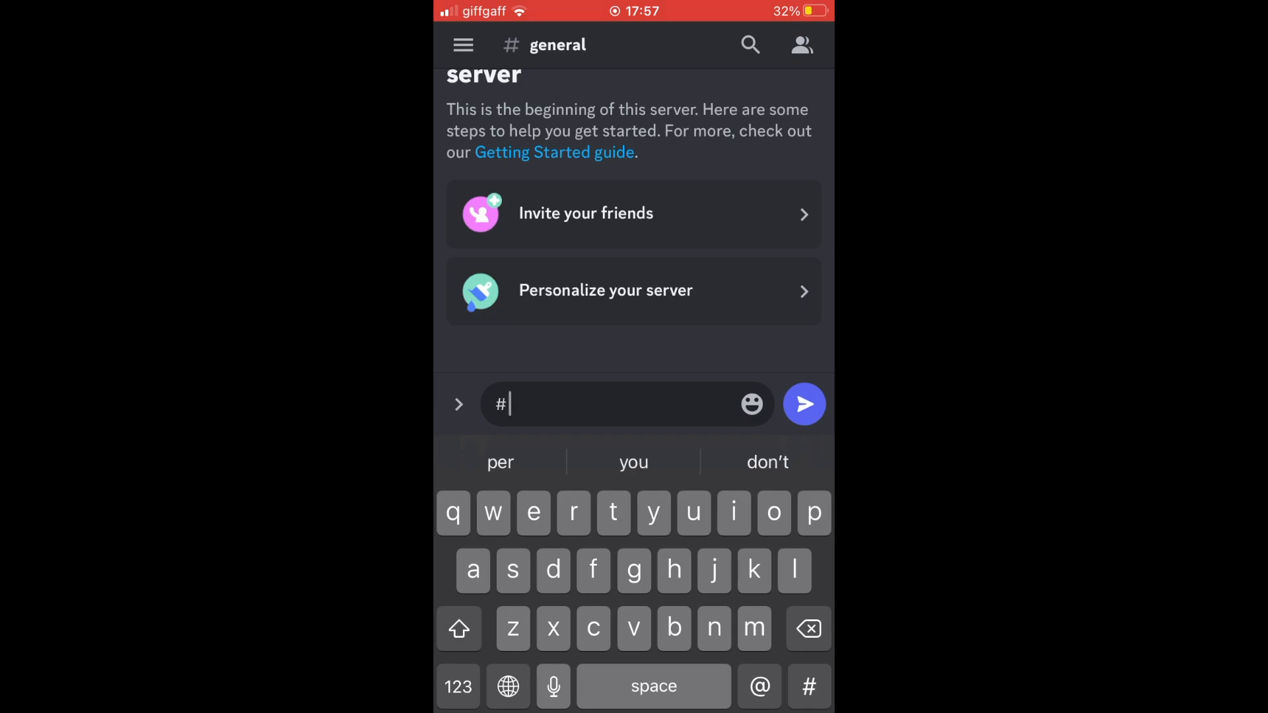
pyautogui.write('please')
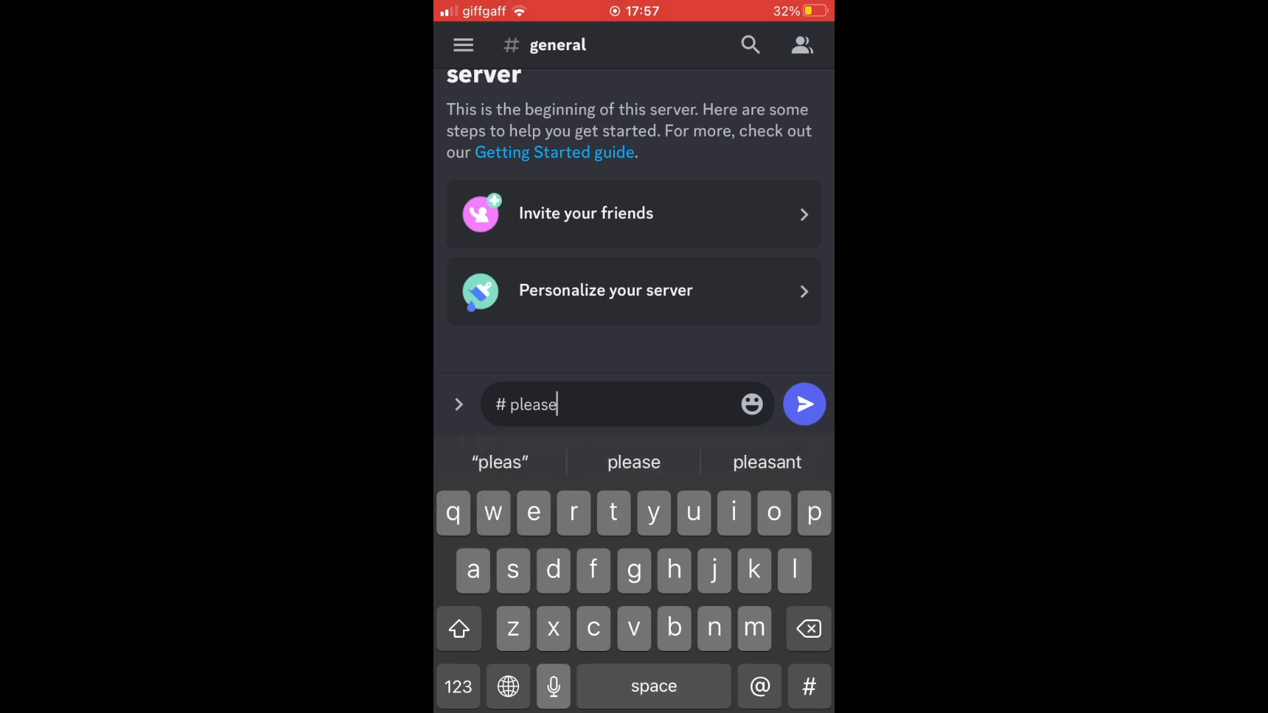
pyautogui.write('like and')
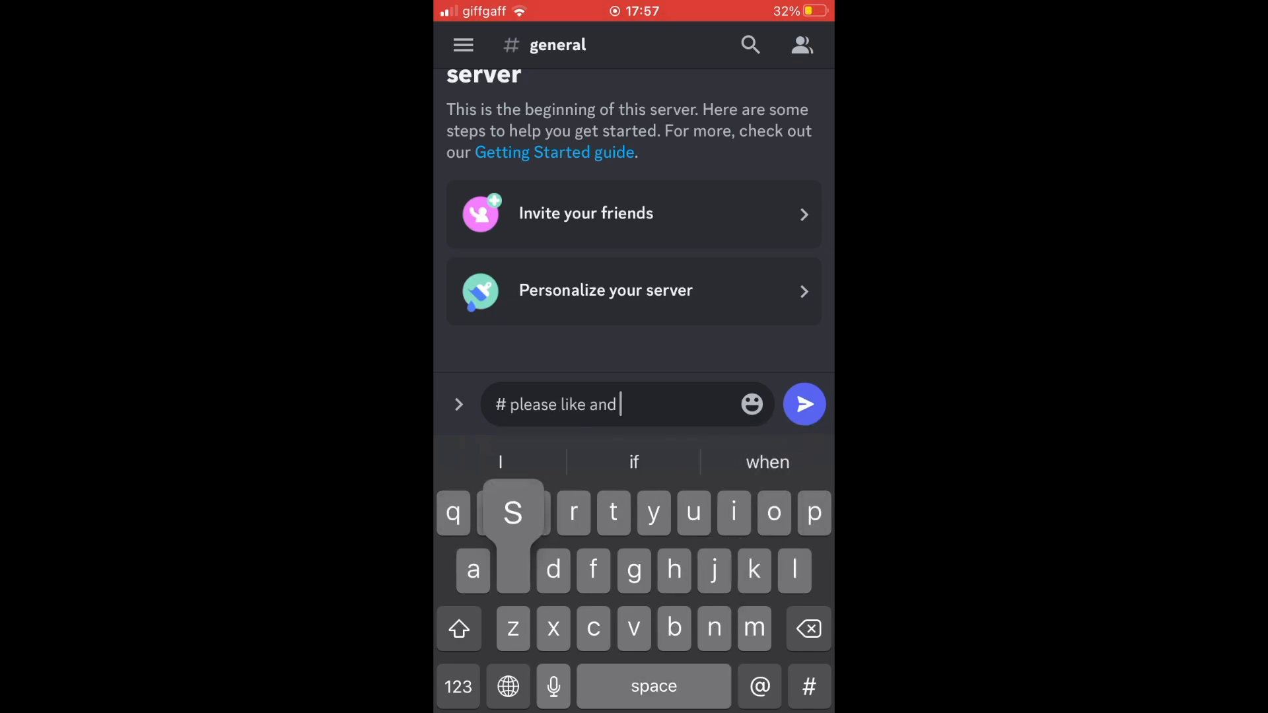
pyautogui.write('subscribe')
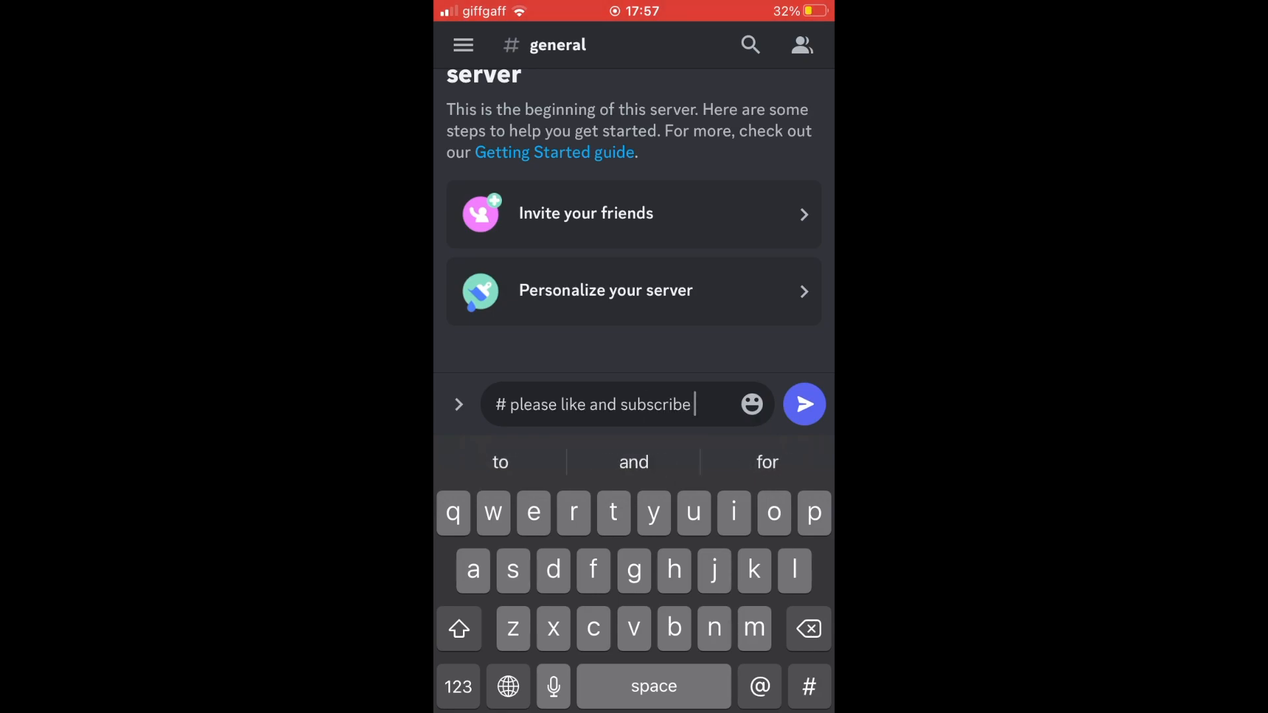
pyautogui.click(803, 404)
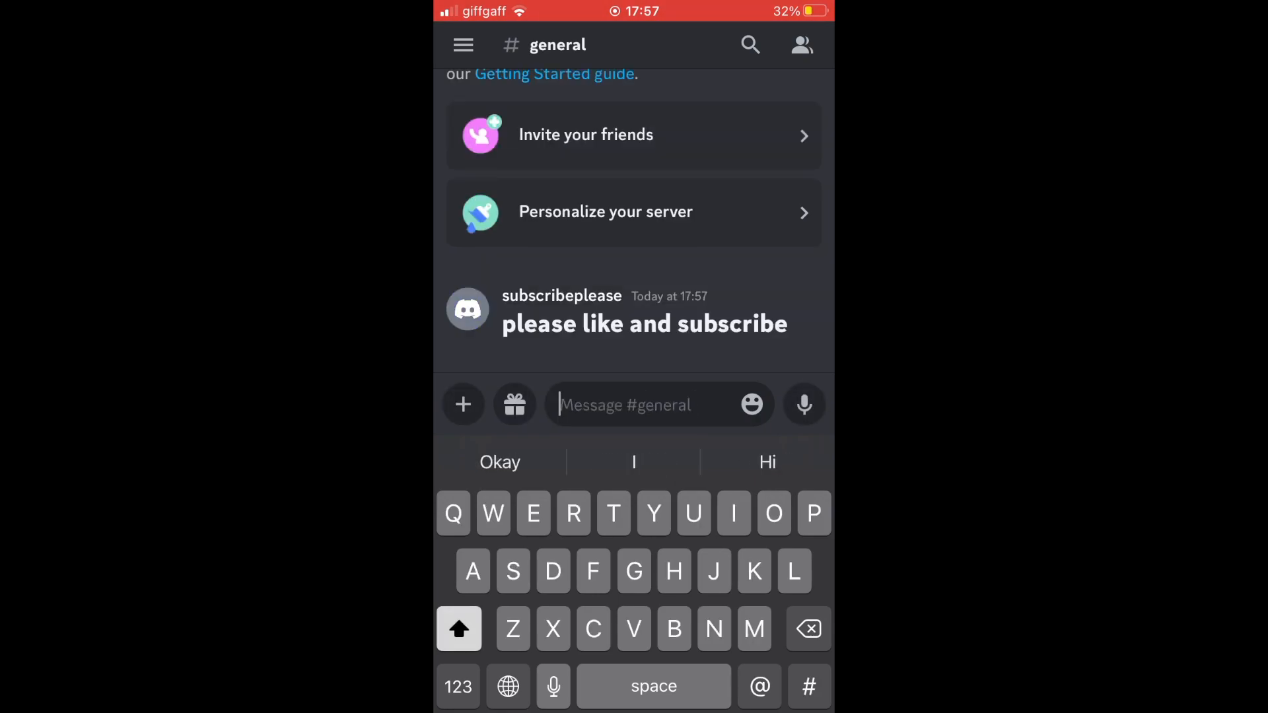
# Post 'Please like and subscribe' without the # so it appears in normal size beneath.
pyautogui.write('Please like and sun')
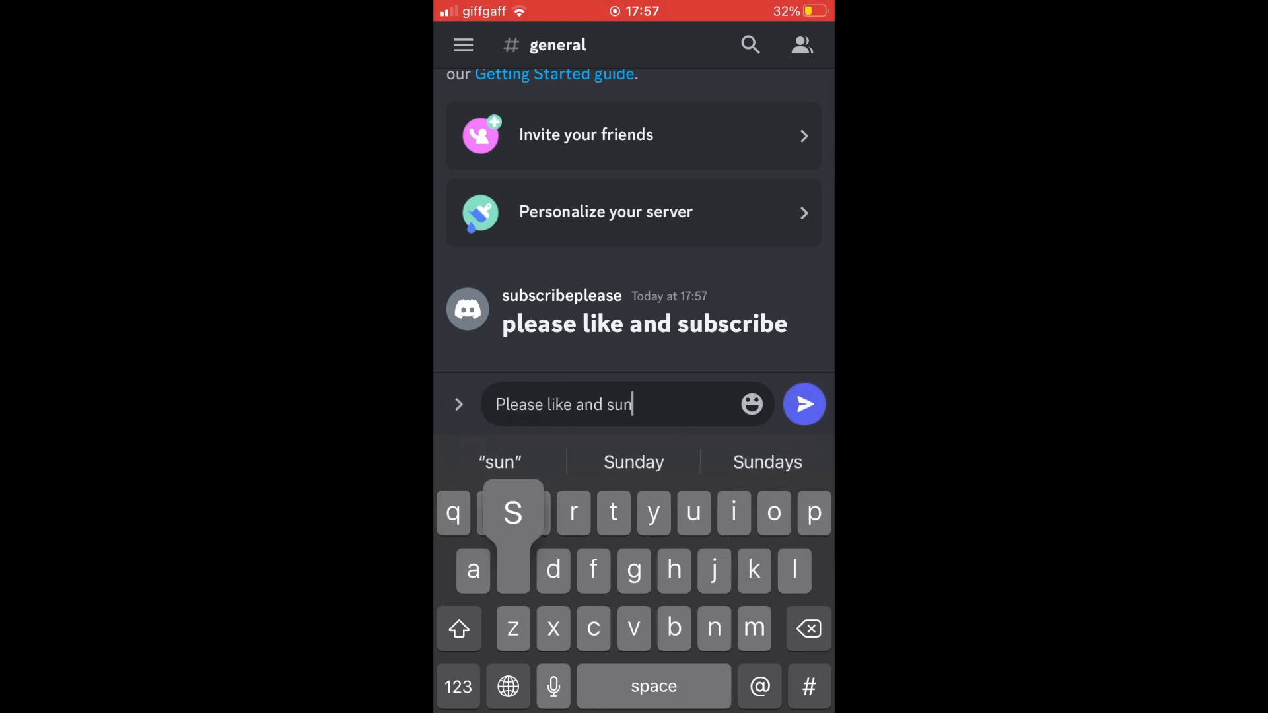
pyautogui.click(804, 404)
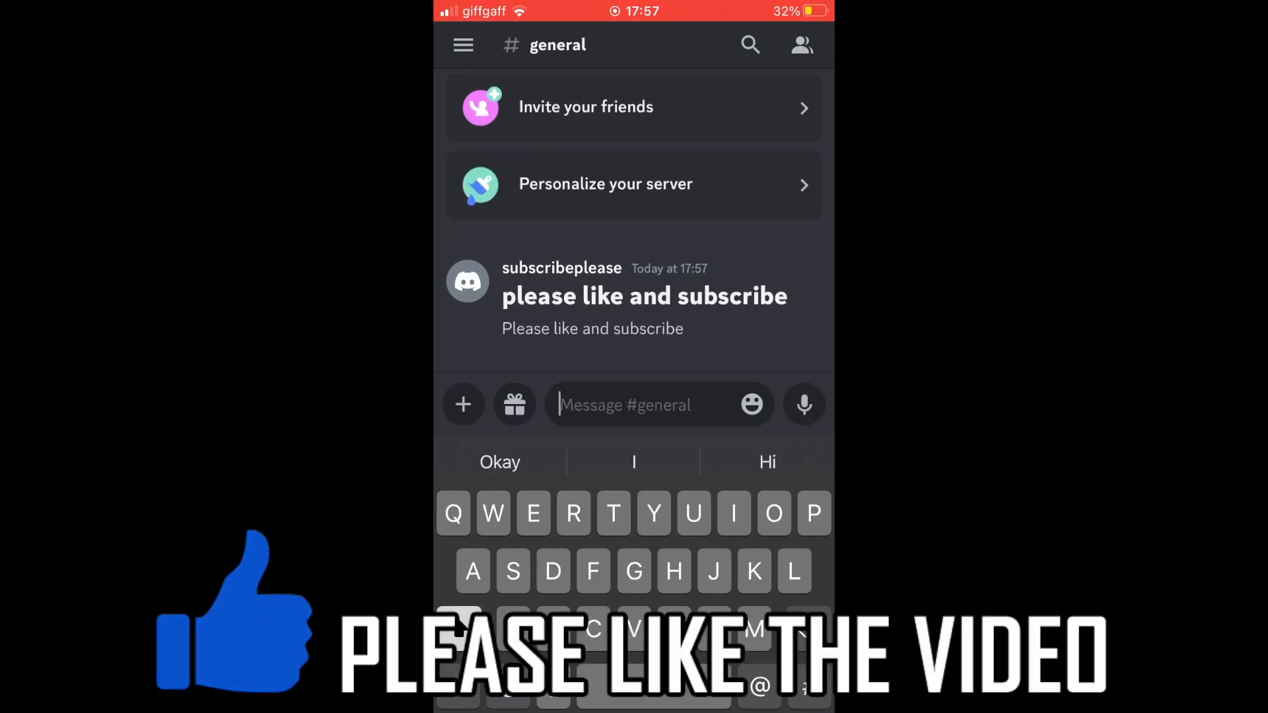